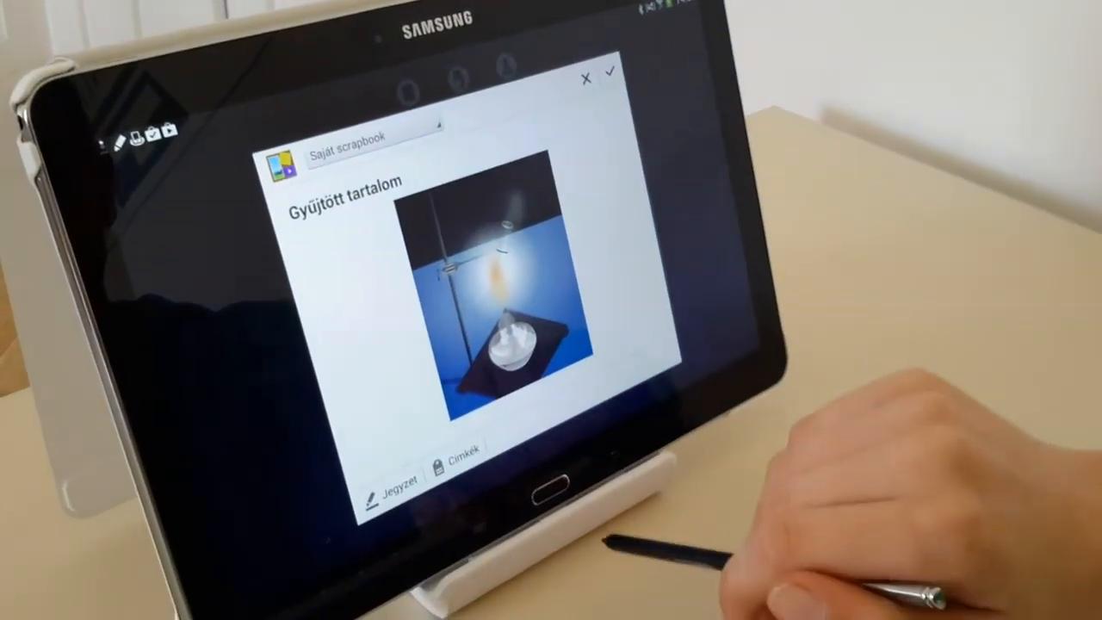
# Begin a tag for the candle-flame clip so the tag field and keyboard are ready.
pyautogui.click(462, 448)
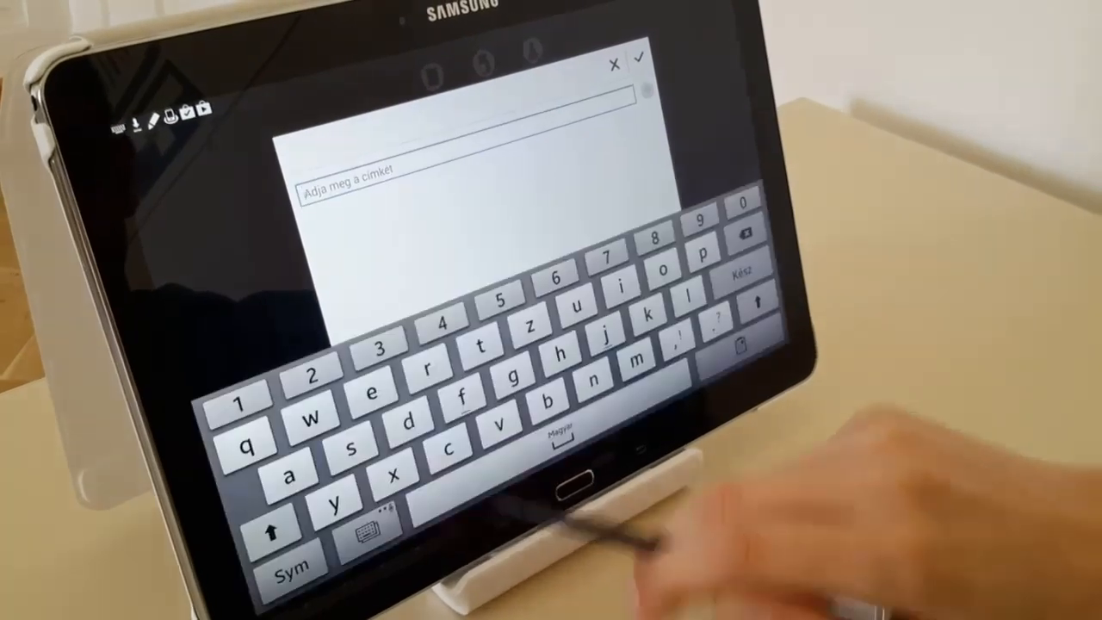